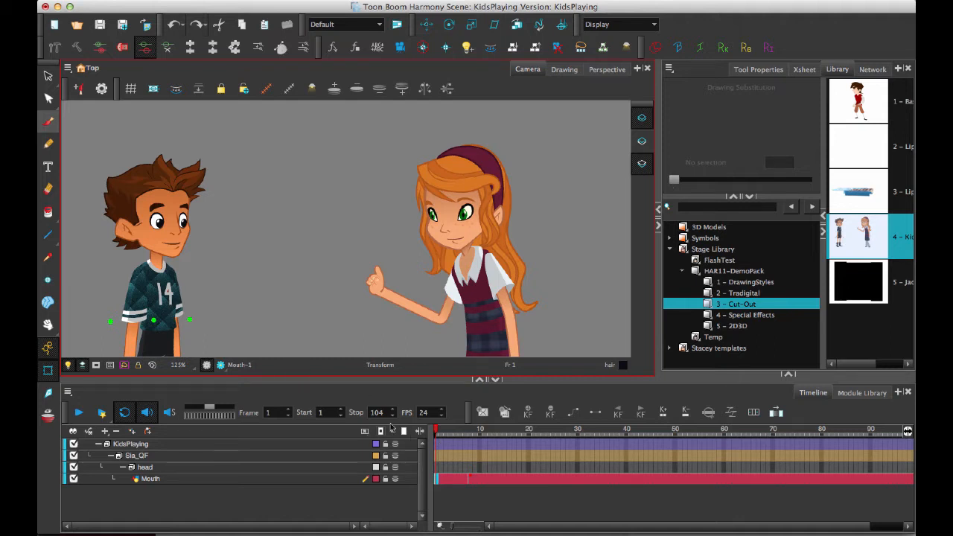
# - Expand the Sia_QF head group to reveal the girl's Mouth, teeth and tongue layers
pyautogui.click(365, 432)
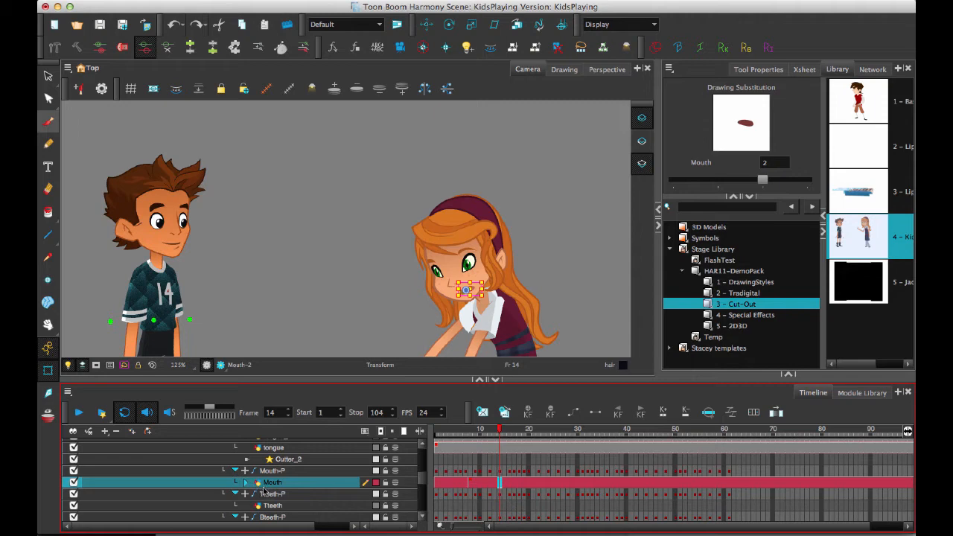
pyautogui.moveTo(545, 479)
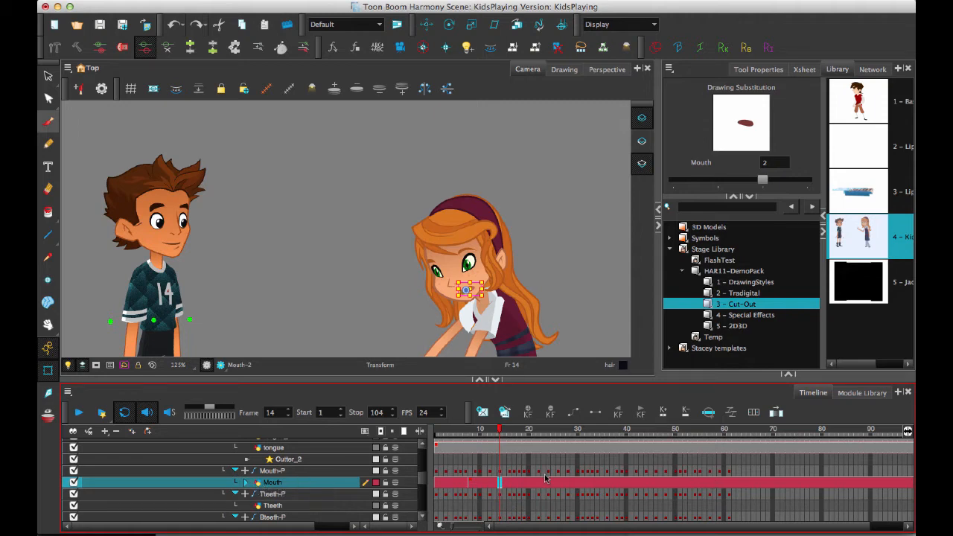
pyautogui.moveTo(469, 486)
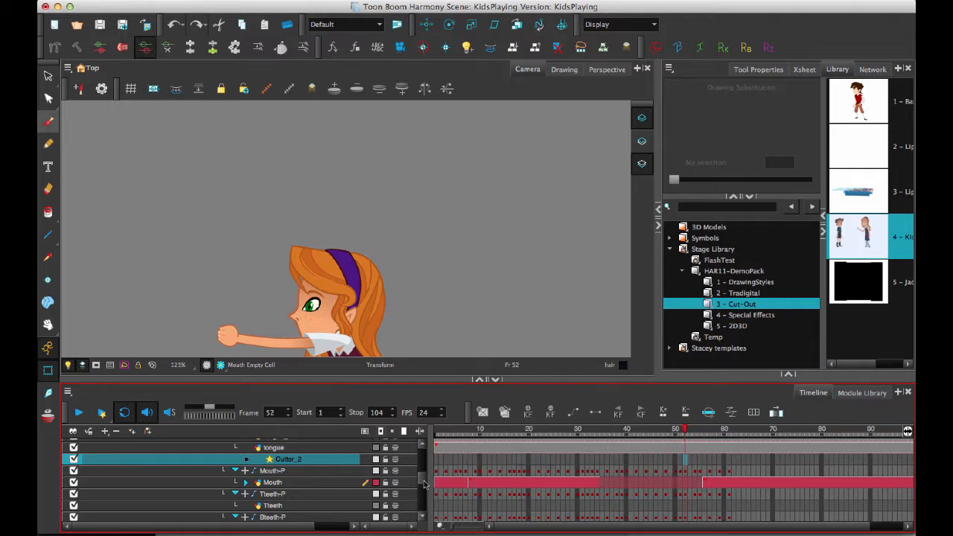
pyautogui.moveTo(614, 491)
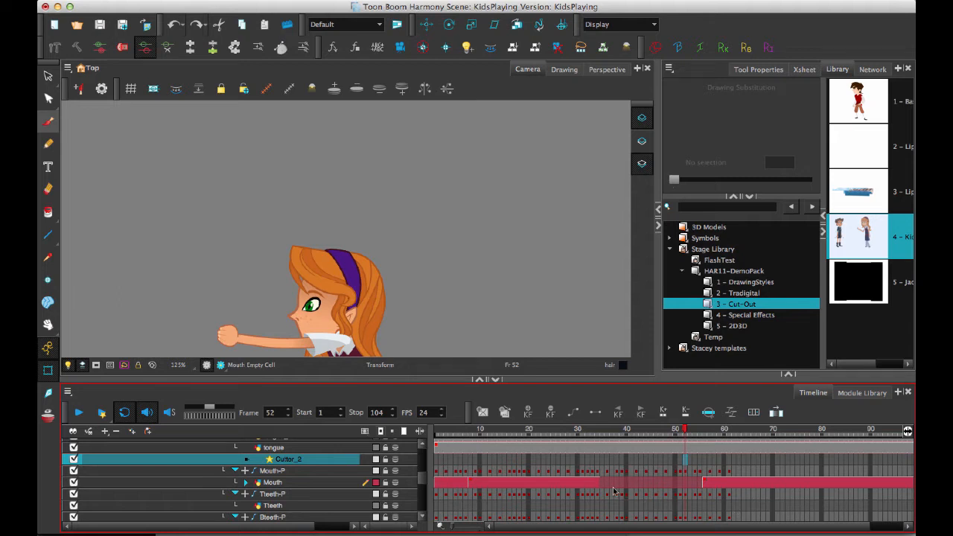
pyautogui.moveTo(712, 491)
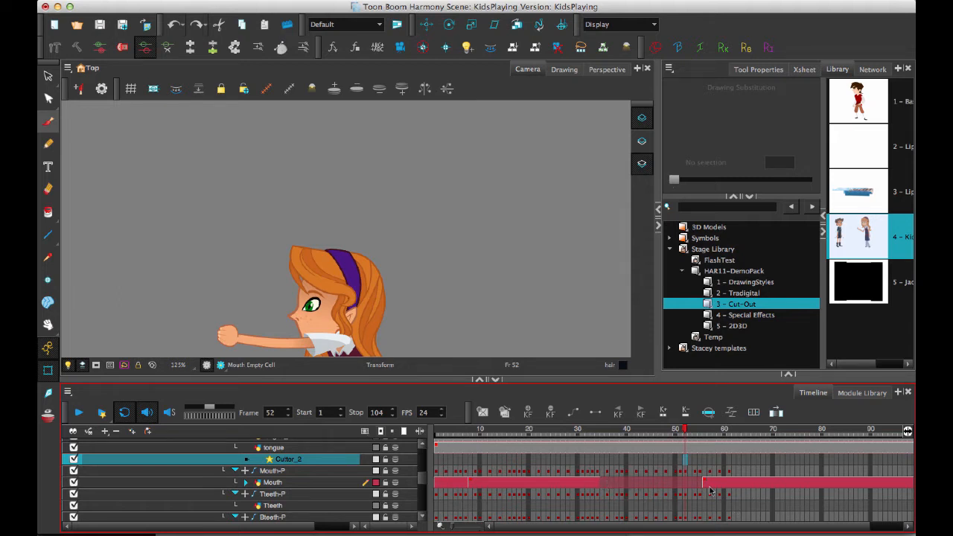
pyautogui.moveTo(641, 482)
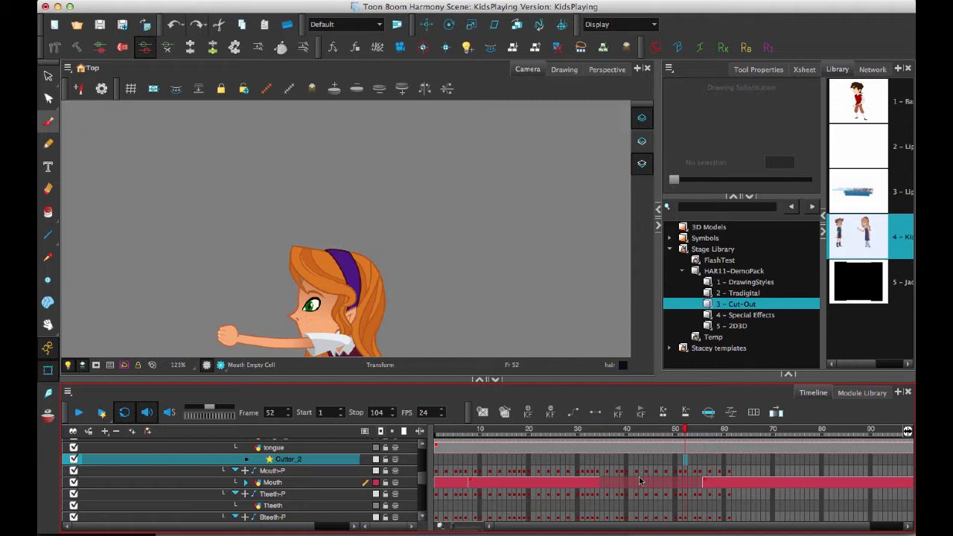
# - Recolour the girl's Rbang layer green via the Select Color dialog
pyautogui.scroll(-3)
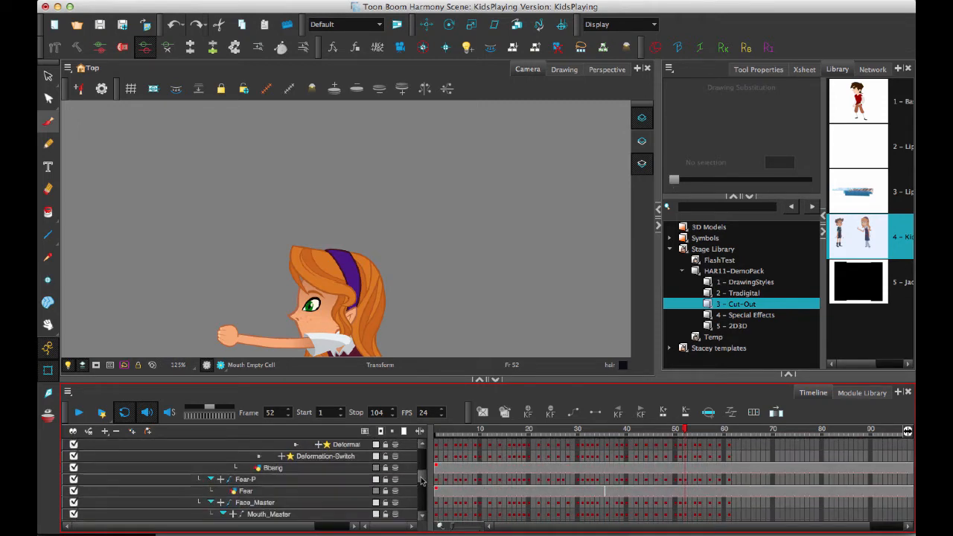
pyautogui.click(484, 429)
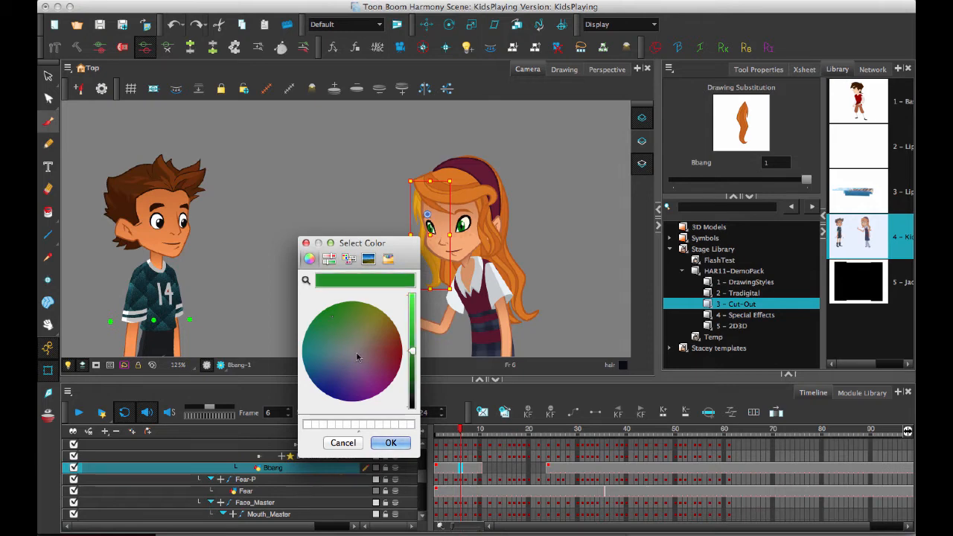
pyautogui.click(390, 442)
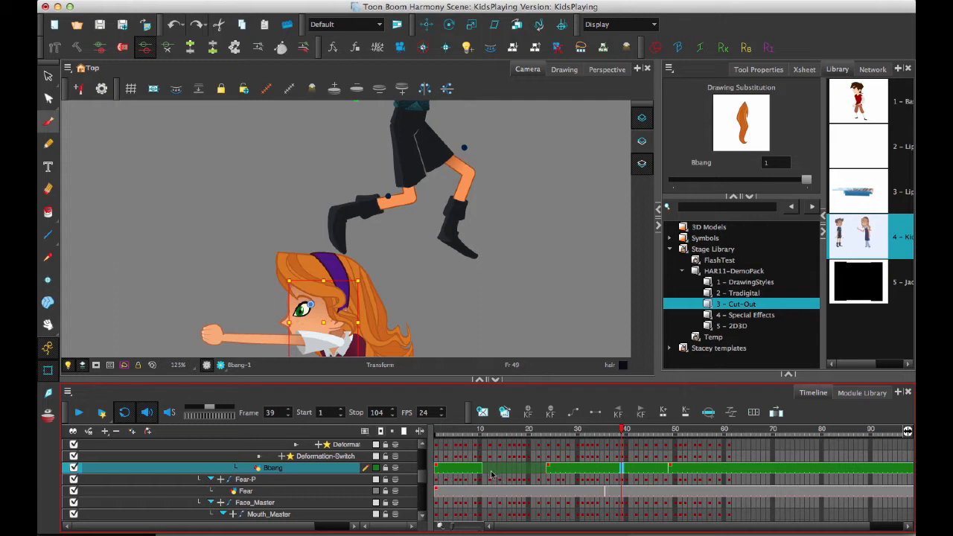
pyautogui.moveTo(542, 472)
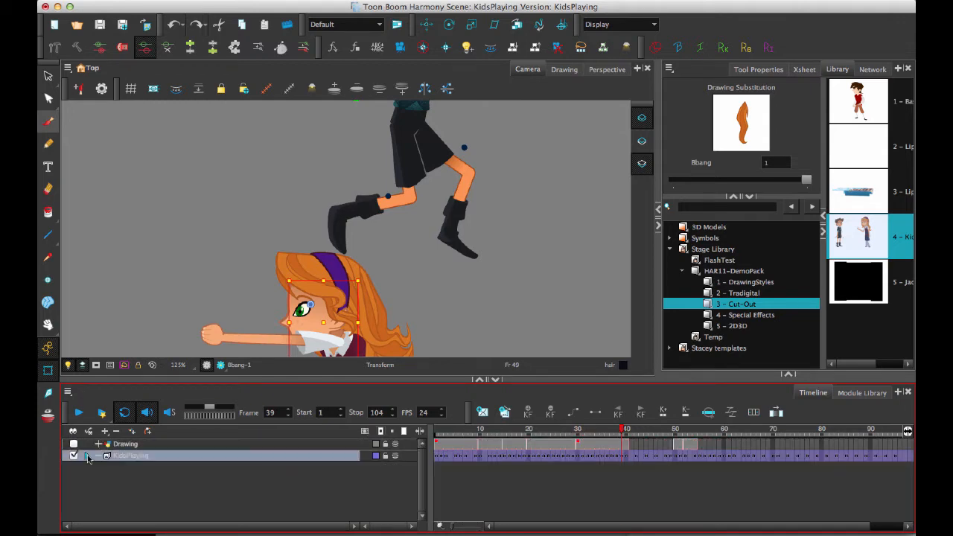
# - Expand KidsPlaying > Peg and give the Sia_QF and Jack_QF groups their own colours
pyautogui.click(88, 456)
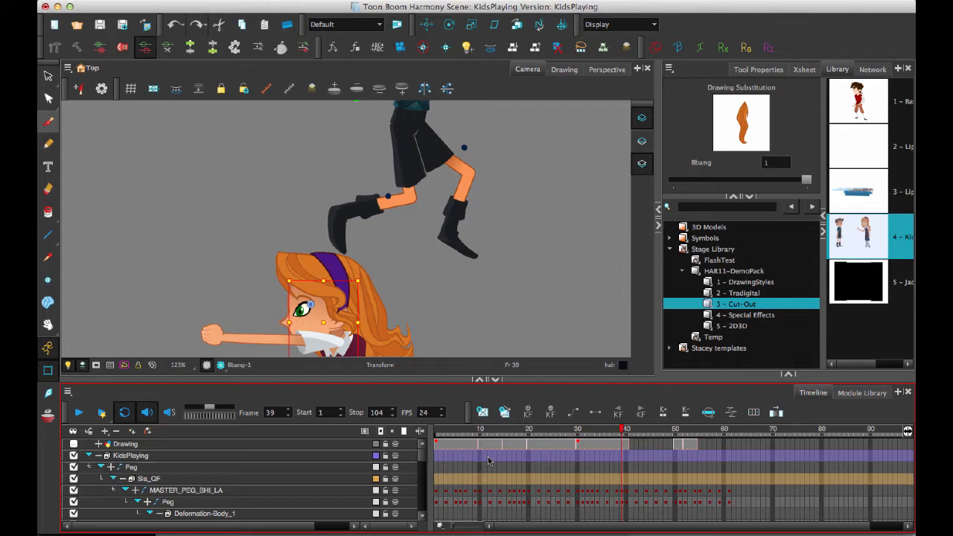
pyautogui.moveTo(388, 507)
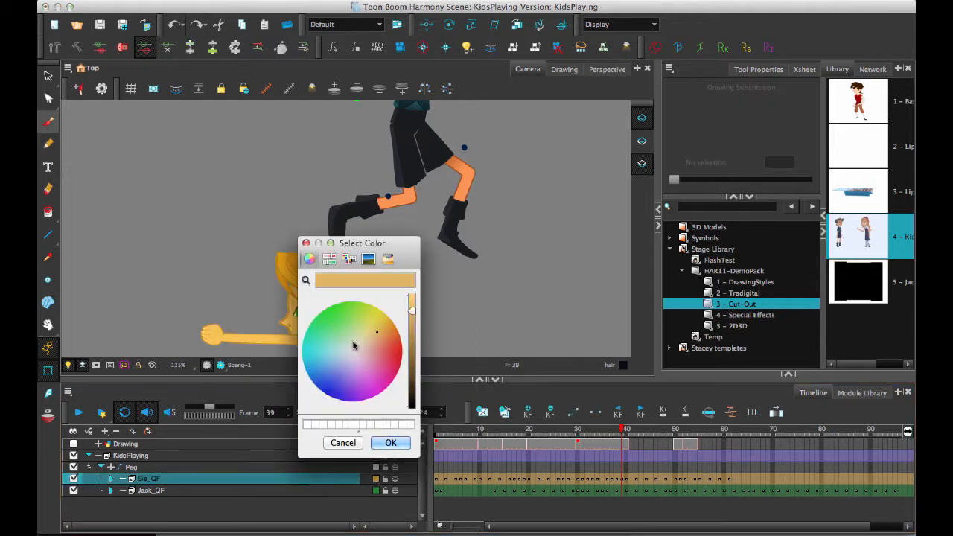
pyautogui.click(390, 443)
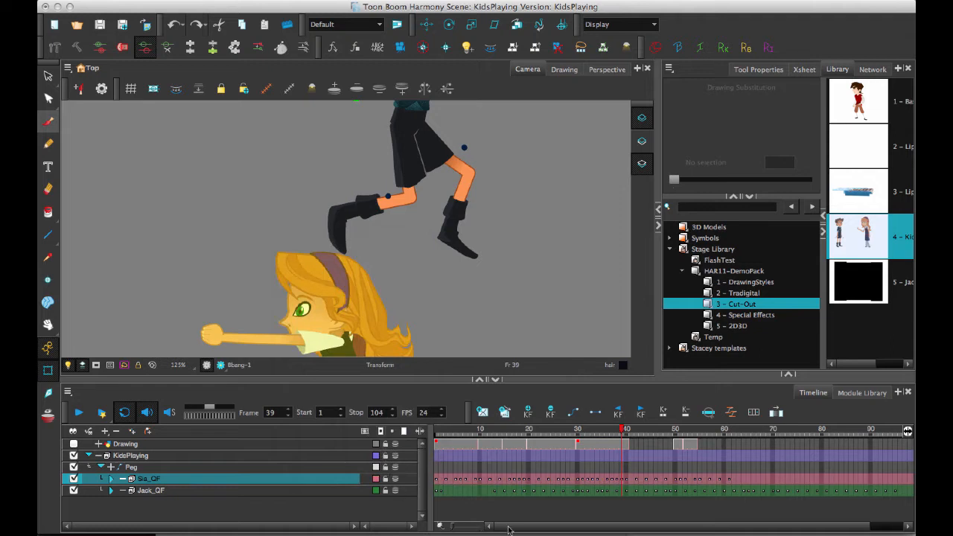
pyautogui.click(503, 429)
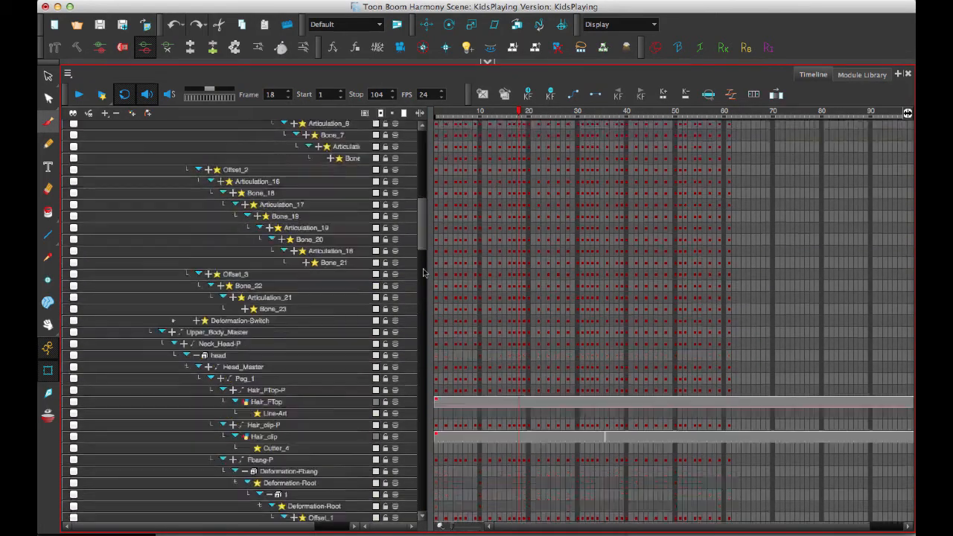
pyautogui.scroll(-3)
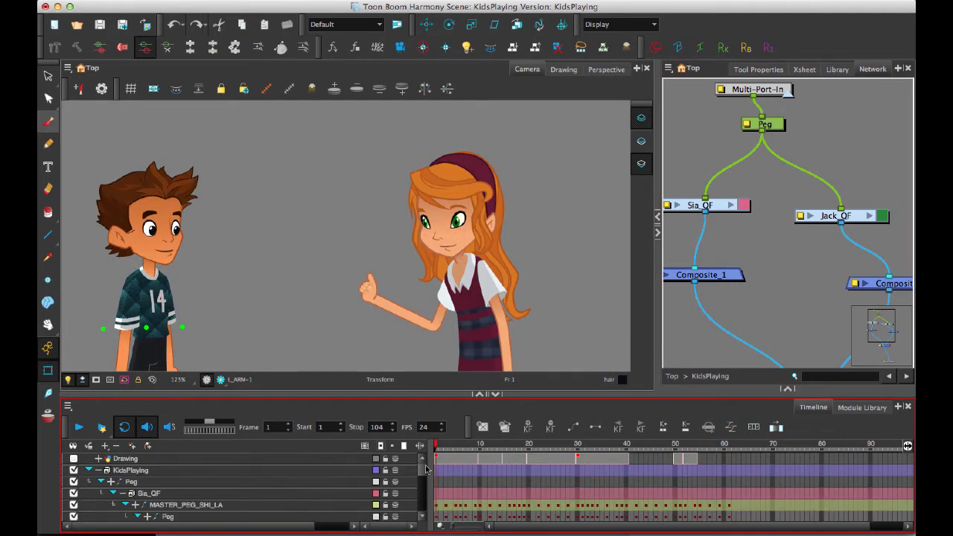
pyautogui.moveTo(551, 417)
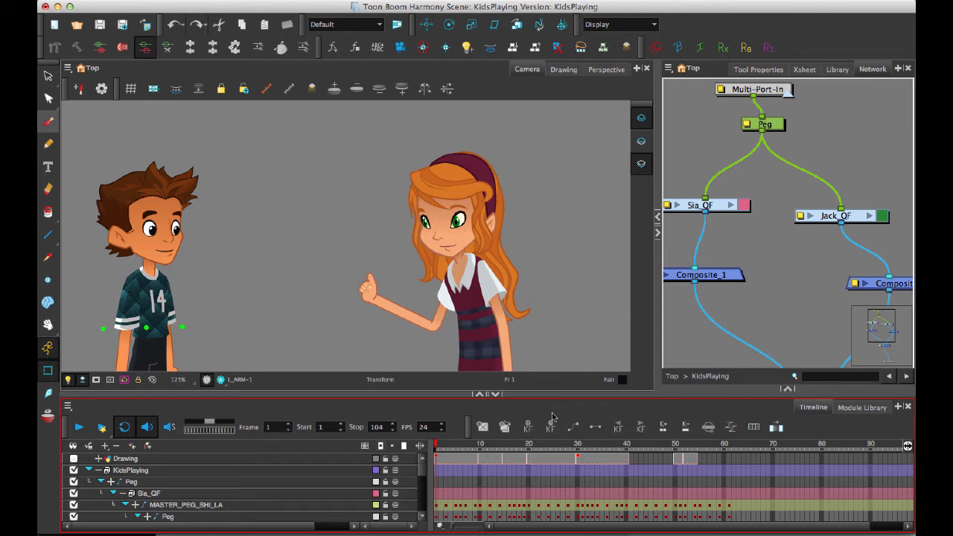
pyautogui.moveTo(514, 279)
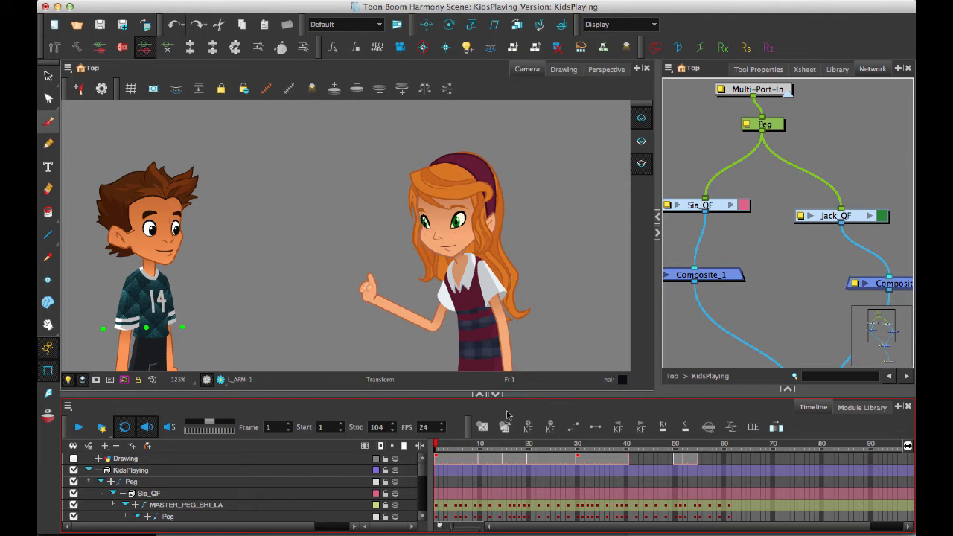
pyautogui.click(489, 445)
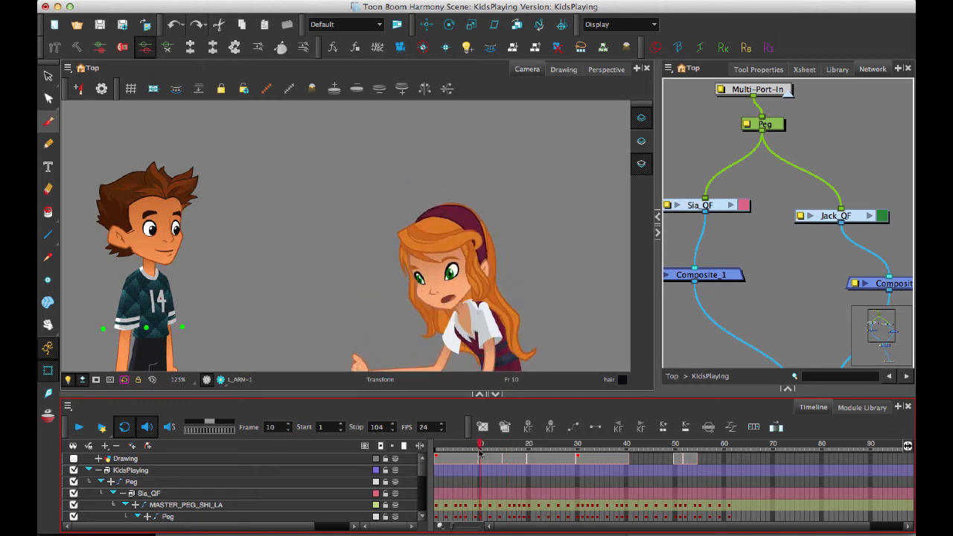
pyautogui.click(529, 444)
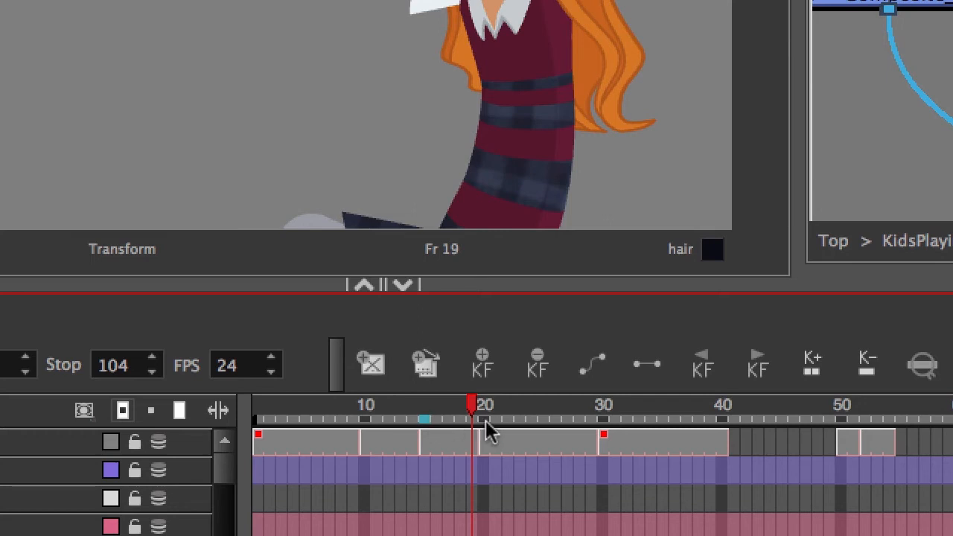
# - Add an orange scene marker noted 'boy moving' over the boy's movement frames
pyautogui.moveTo(477, 418); pyautogui.dragTo(603, 419)
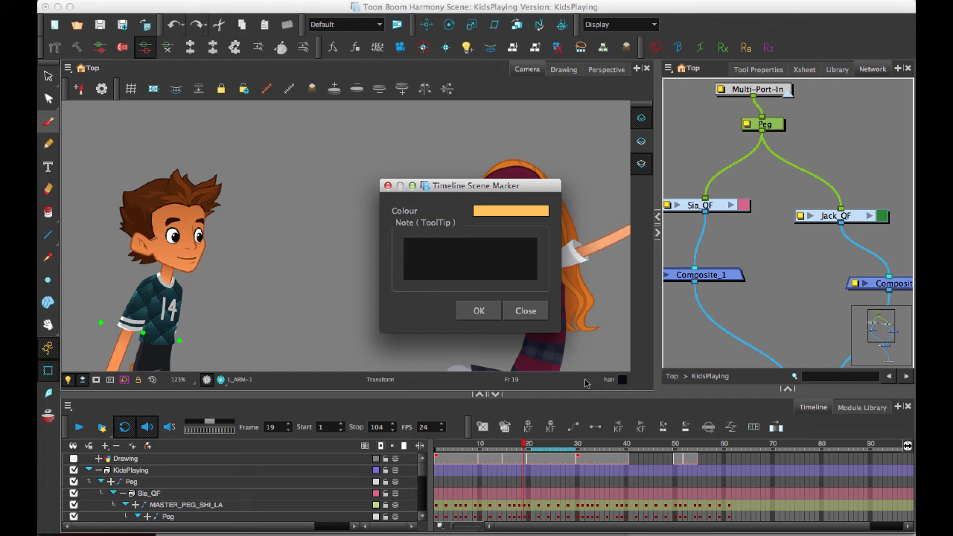
pyautogui.moveTo(46, 513)
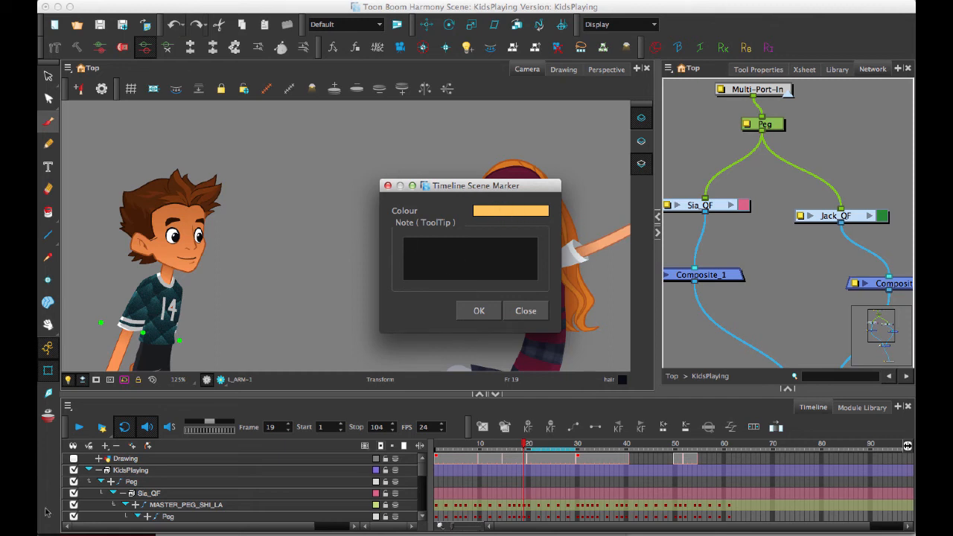
pyautogui.write('boy moving')
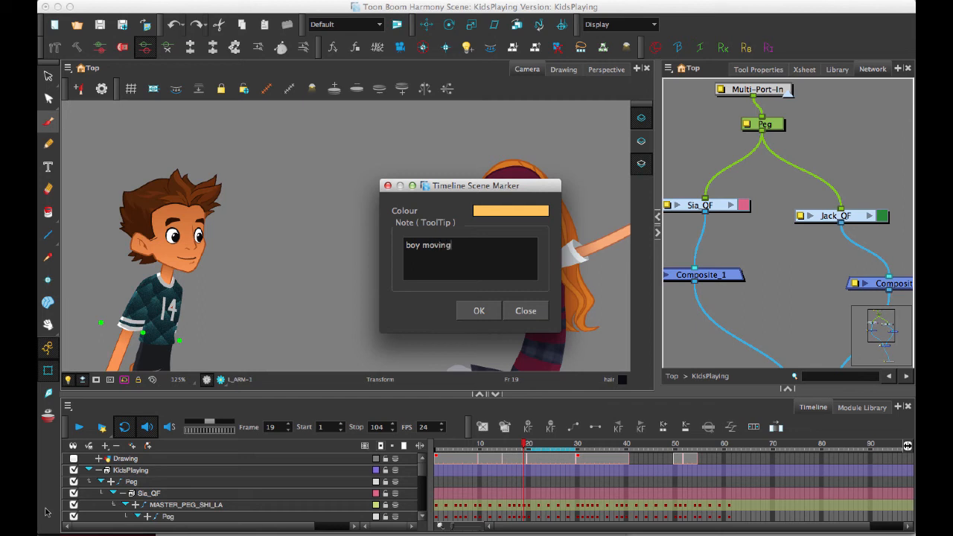
pyautogui.click(480, 311)
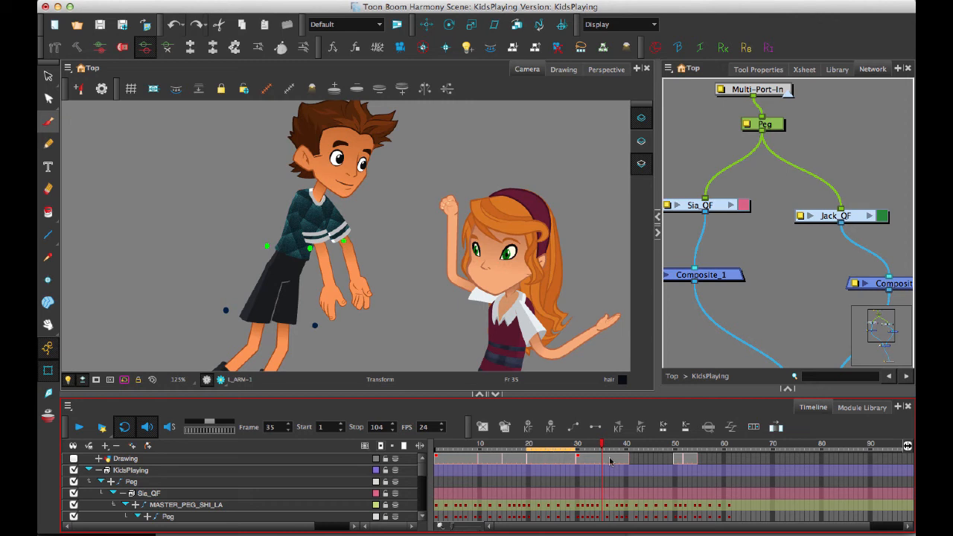
pyautogui.moveTo(573, 458)
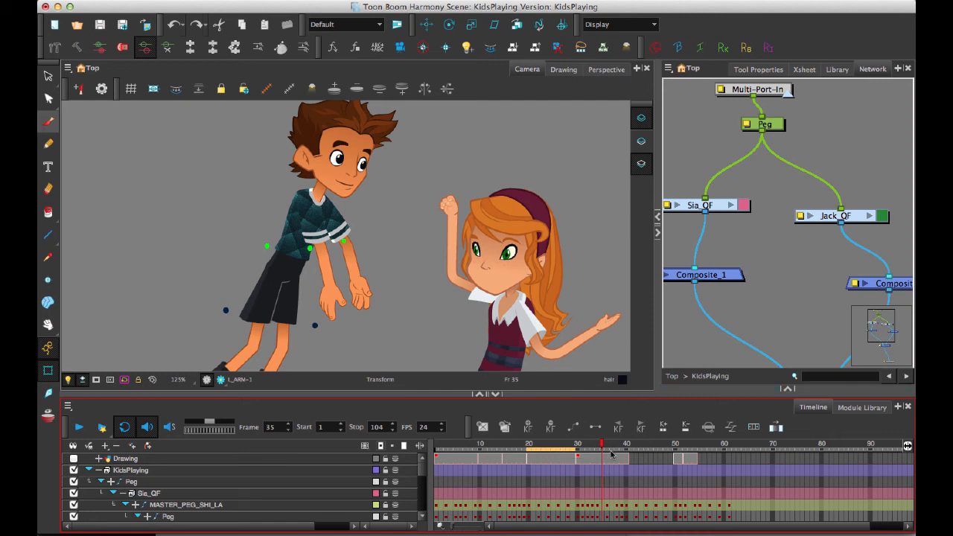
# - Start a second scene marker on later frames and bring up its Marker Color choices
pyautogui.rightClick(712, 449)
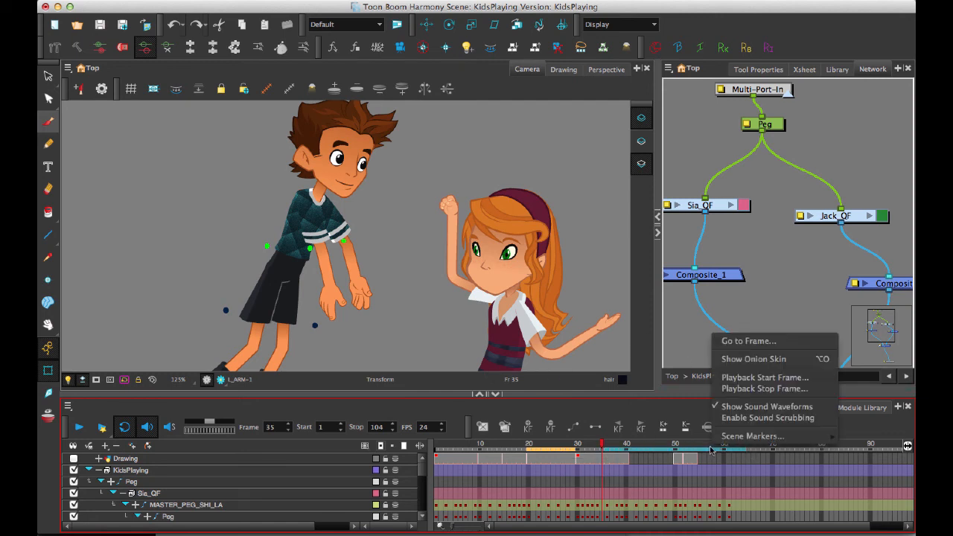
pyautogui.click(750, 435)
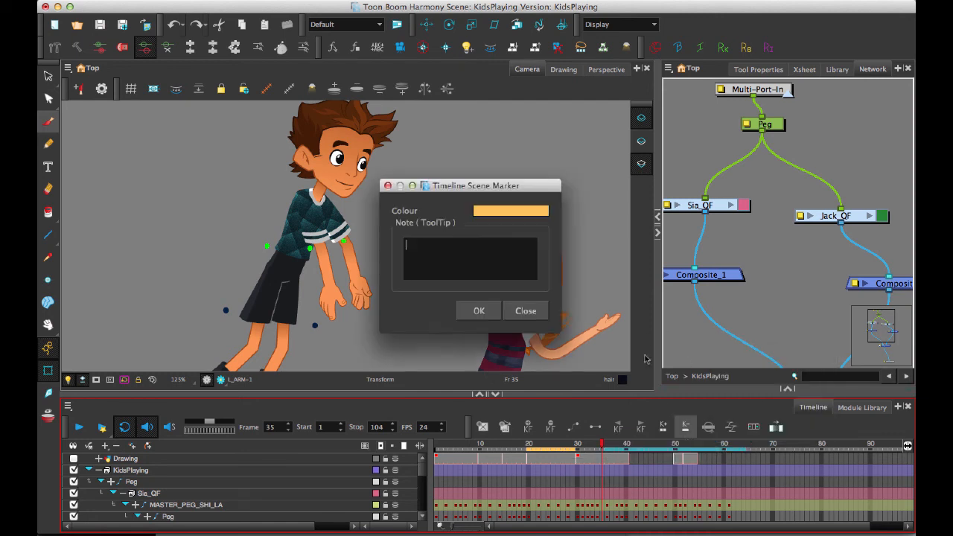
pyautogui.click(511, 212)
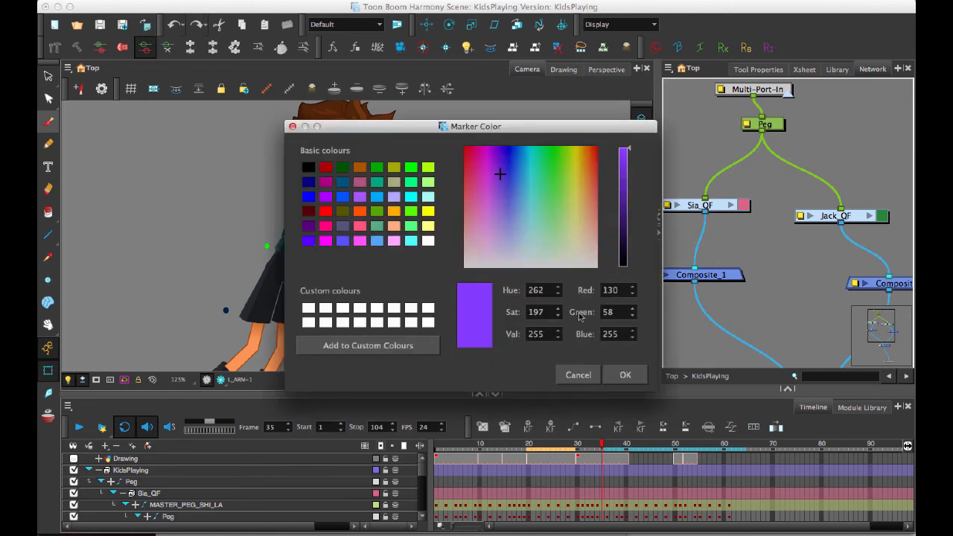